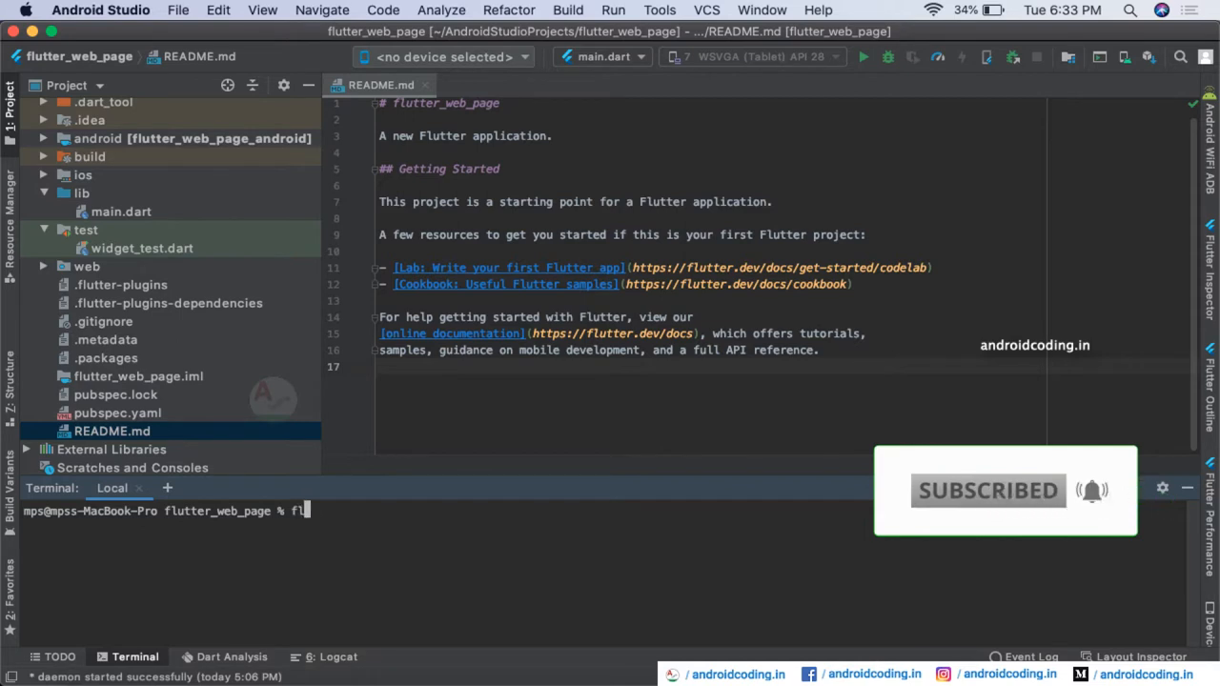
# Step: Run flutter doctor in the terminal, revealing unaccepted Android licenses and CocoaPods warnings
pyautogui.write('utter doct')
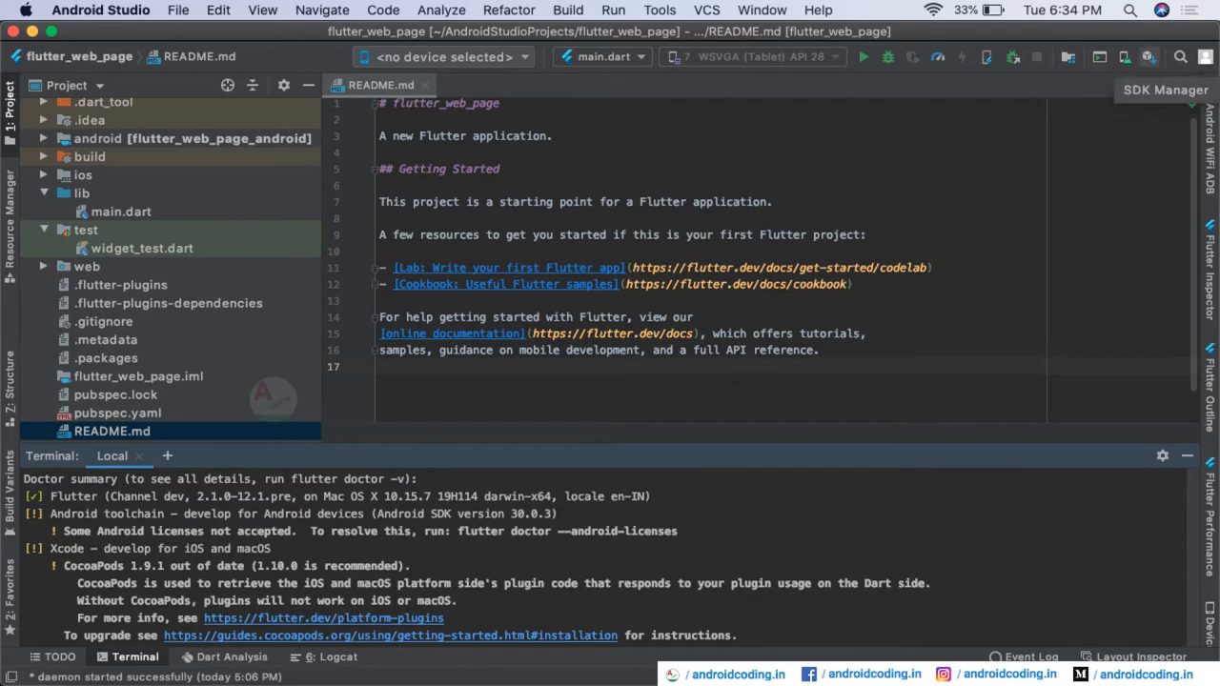
# Step: Install Android SDK Command-line Tools (latest) from the SDK Tools list in SDK Manager
pyautogui.click(1164, 90)
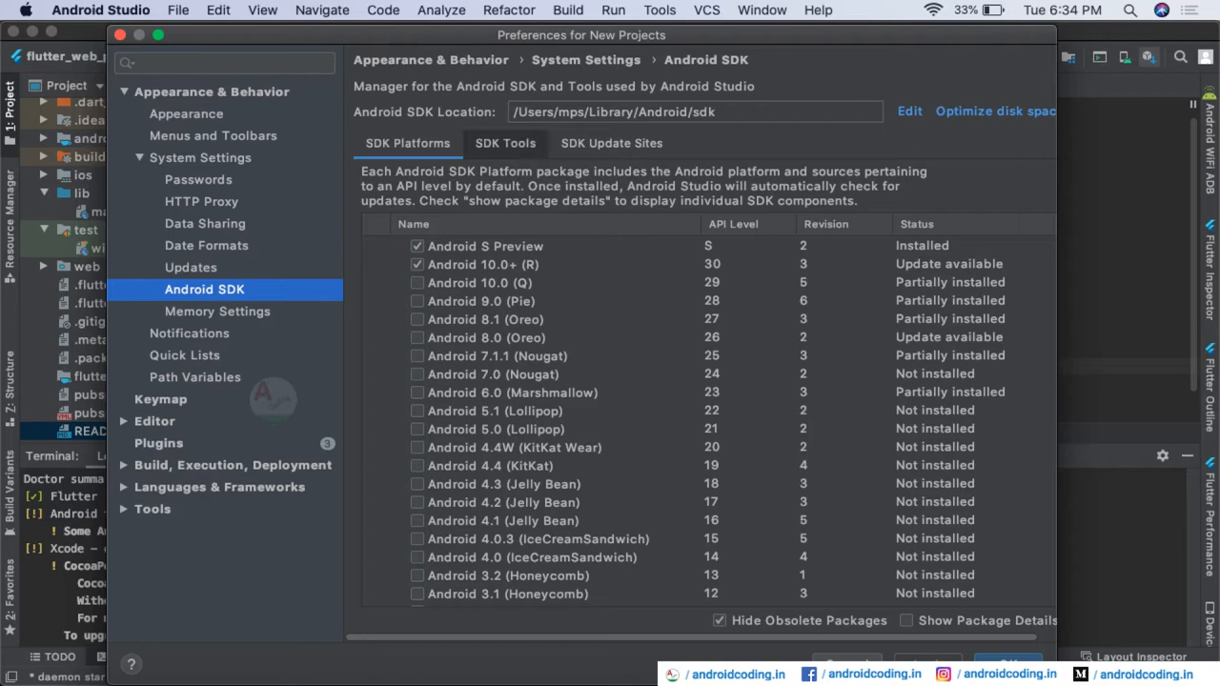
pyautogui.click(505, 143)
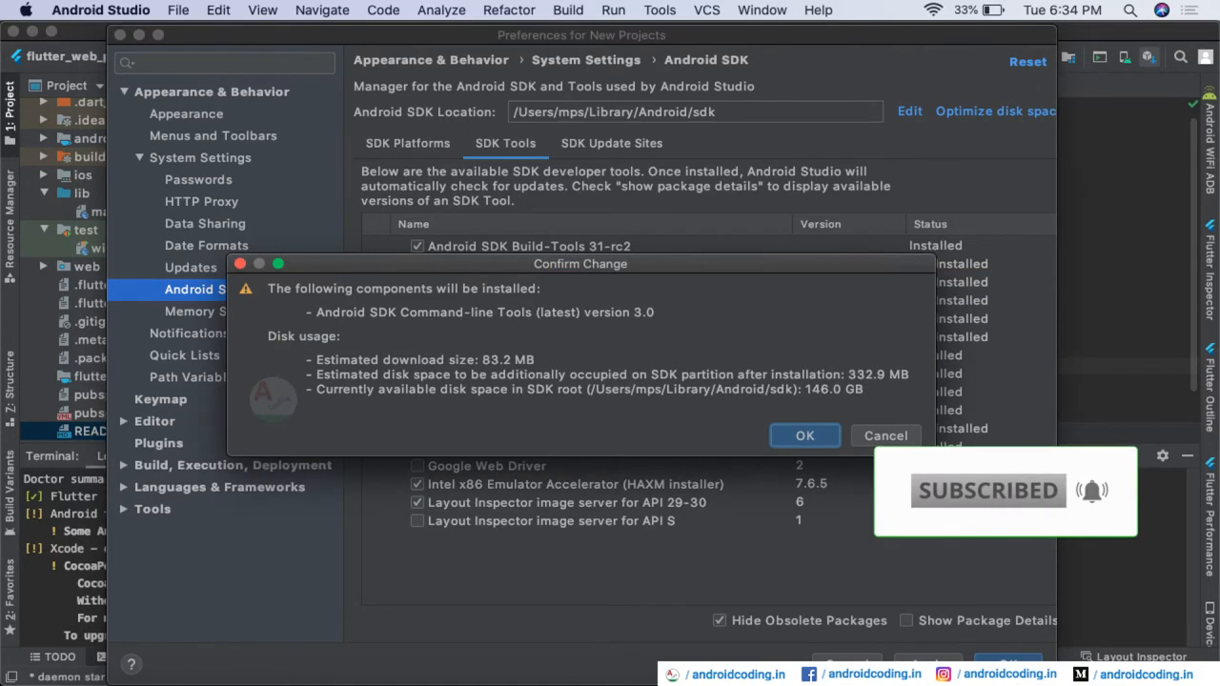
pyautogui.click(804, 436)
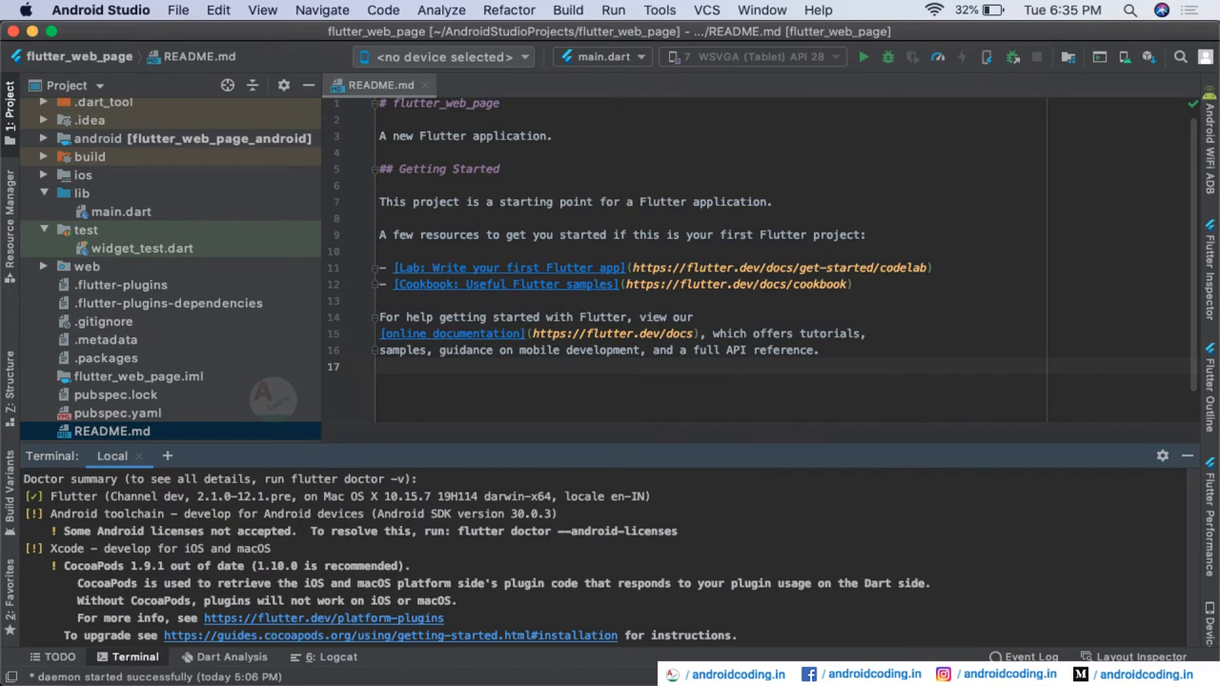
# Step: Rerun flutter doctor; the summary still reports some Android licenses not accepted
pyautogui.scroll(-3)
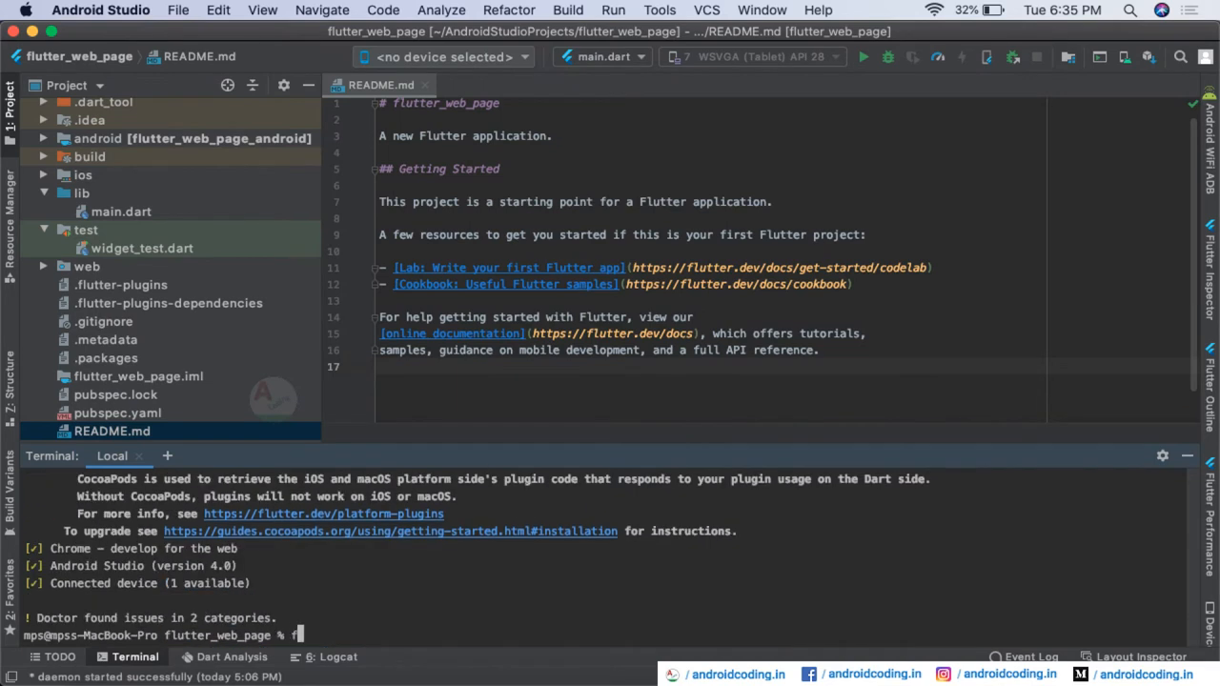
pyautogui.write('flutter doctor')
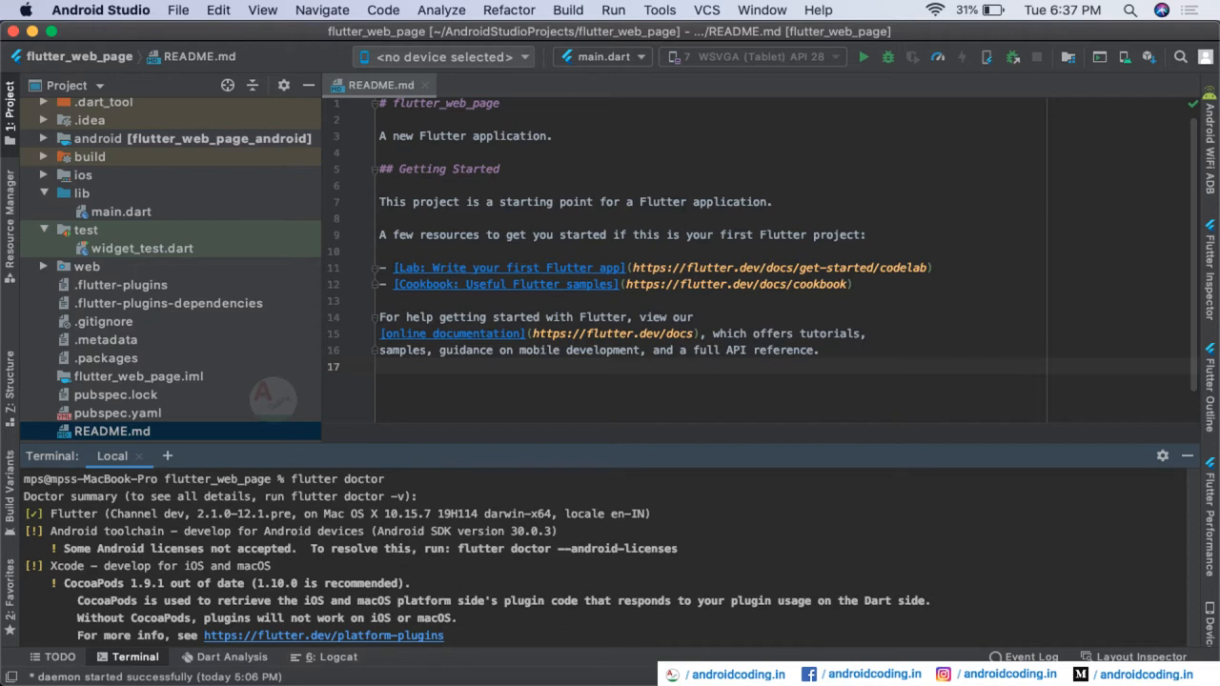
# Step: Review the license prompts from flutter doctor --android-licenses until all SDK licenses are accepted
pyautogui.scroll(-3)
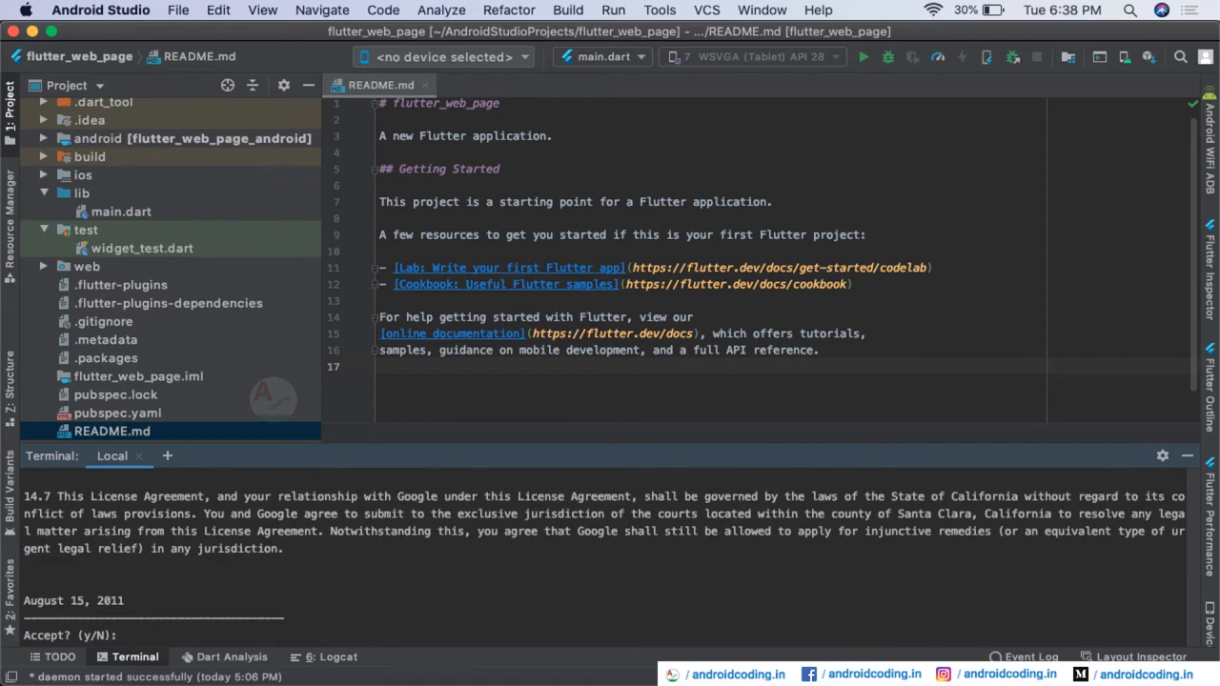
pyautogui.scroll(-3)
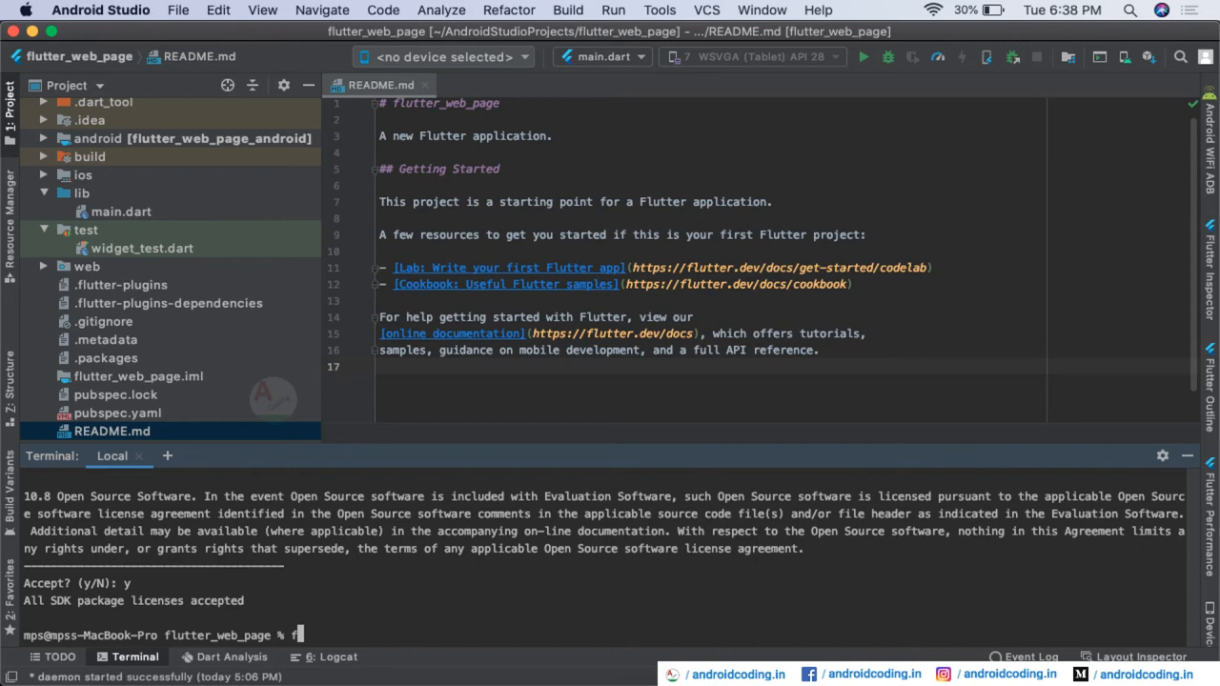
# Step: Run flutter doctor again; Android toolchain passes with SDK 30.0.3, only Xcode/CocoaPods warned
pyautogui.write('flutter do')
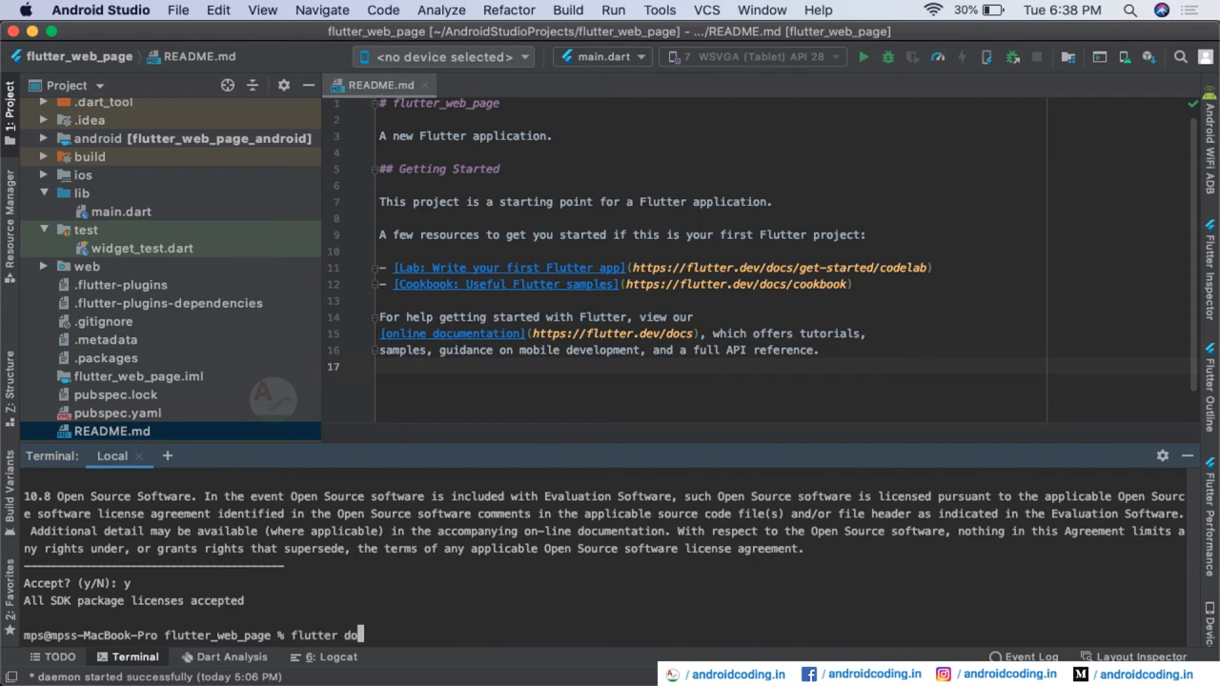
pyautogui.press('Return')
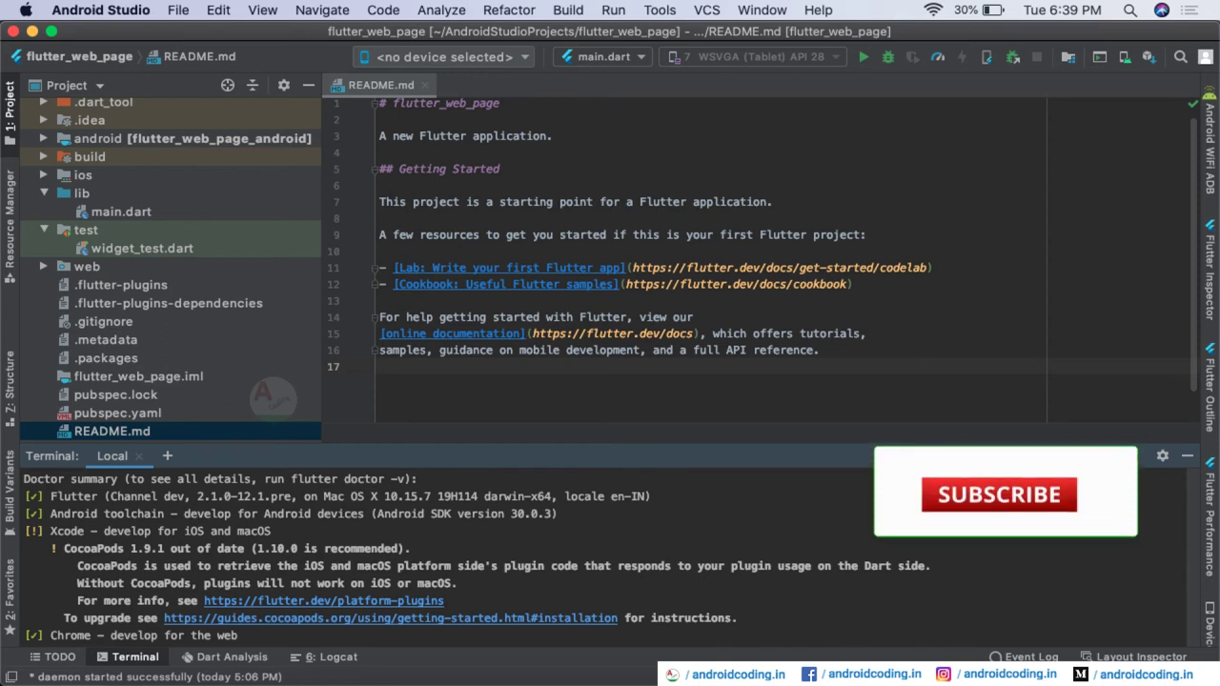
pyautogui.click(998, 494)
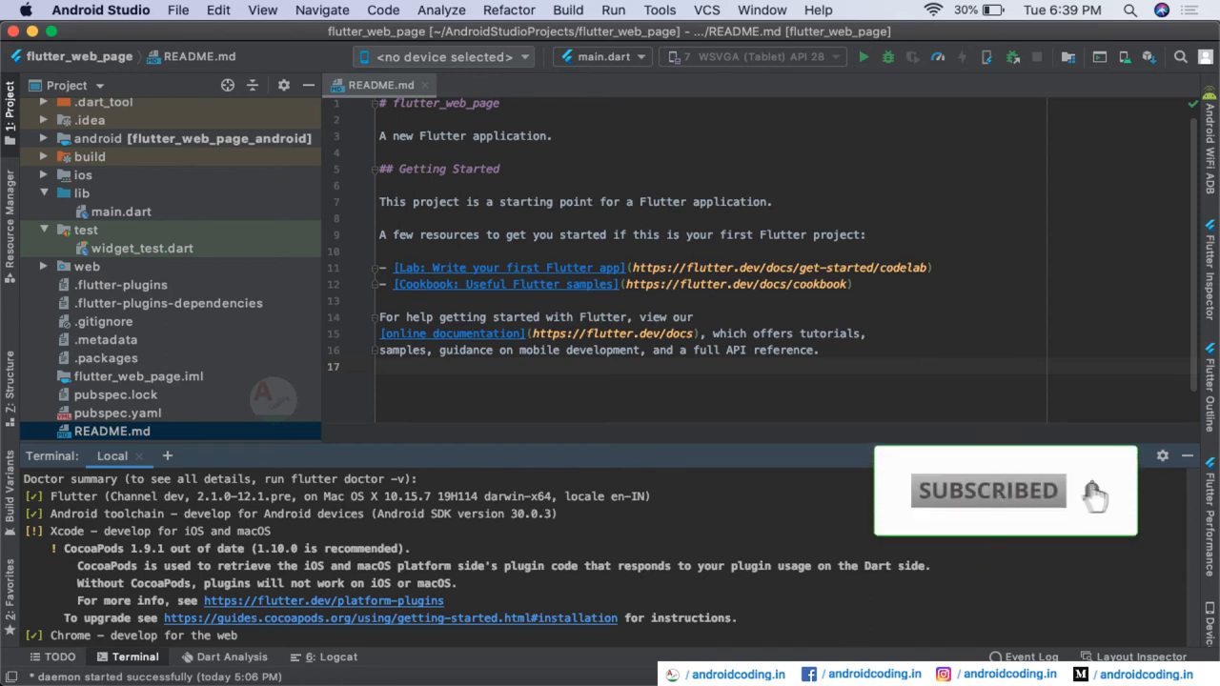